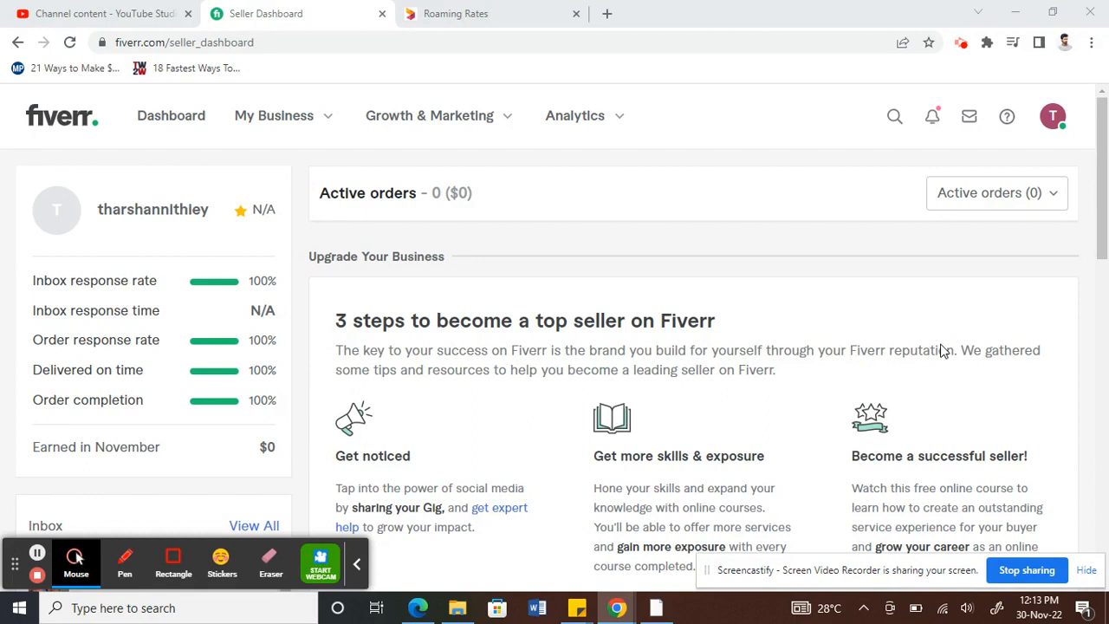
{"action": "mouse_move", "coordinate": [4, 234]}
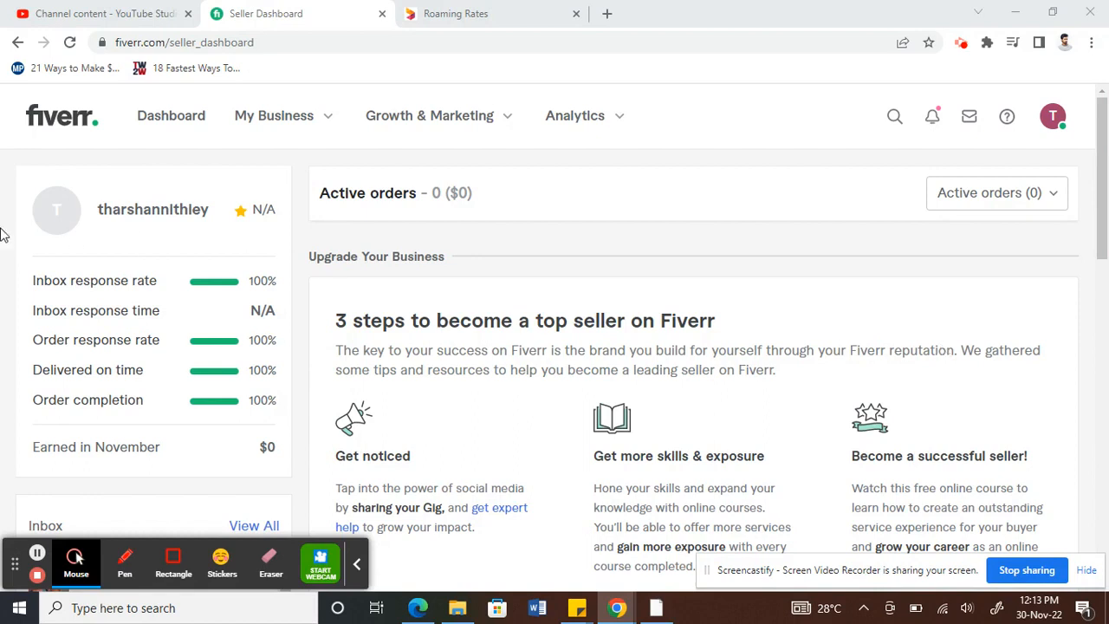
{"action": "mouse_move", "coordinate": [60, 367]}
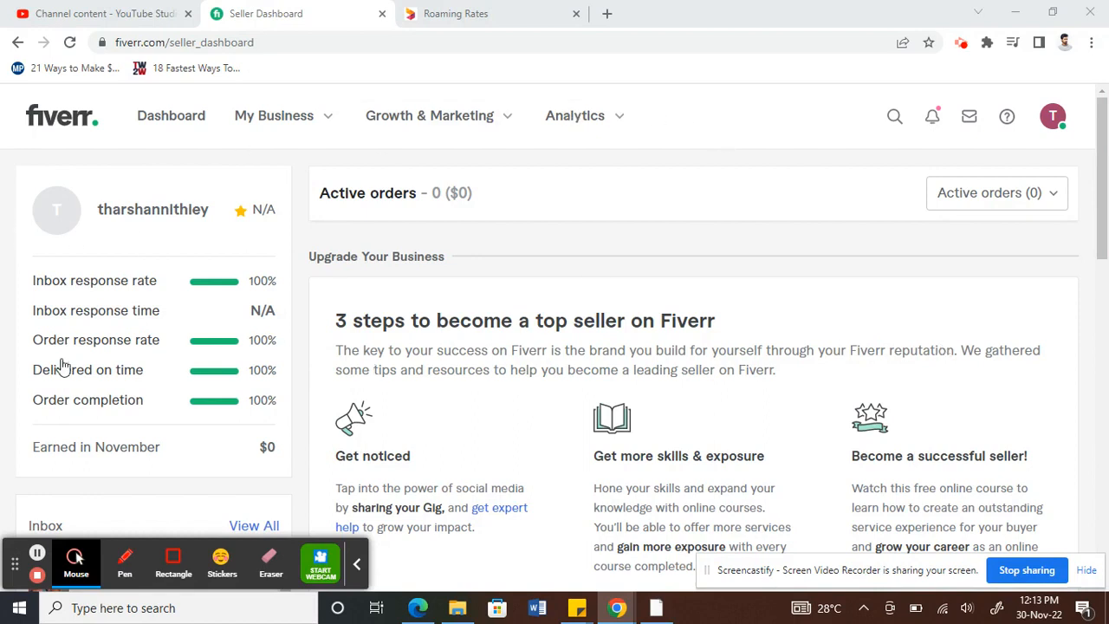
{"action": "mouse_move", "coordinate": [38, 125]}
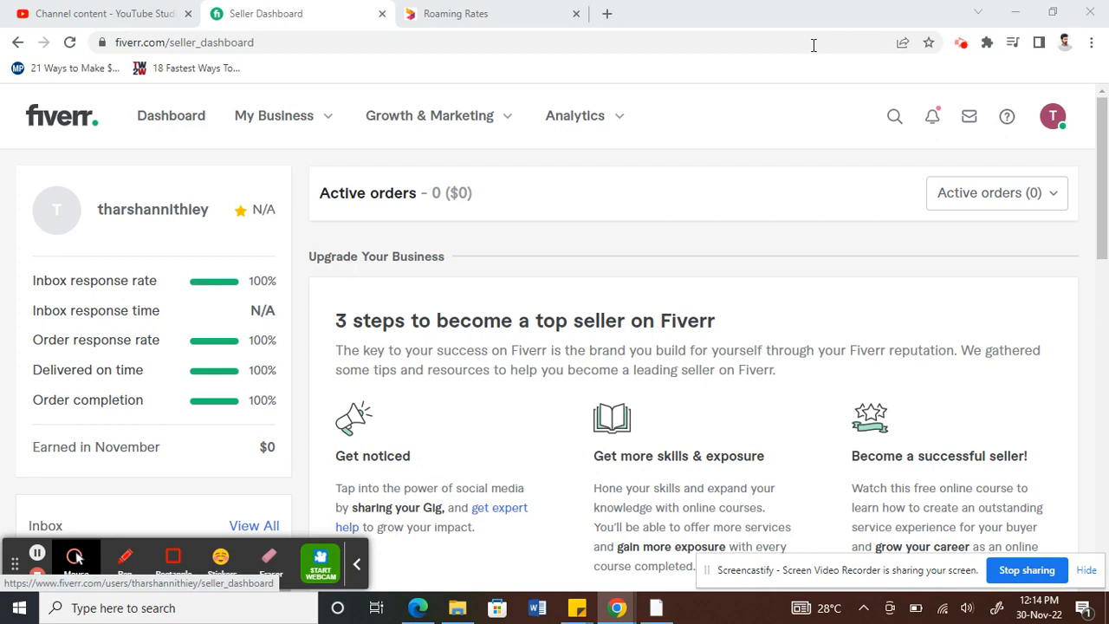
{"action": "mouse_move", "coordinate": [1054, 115]}
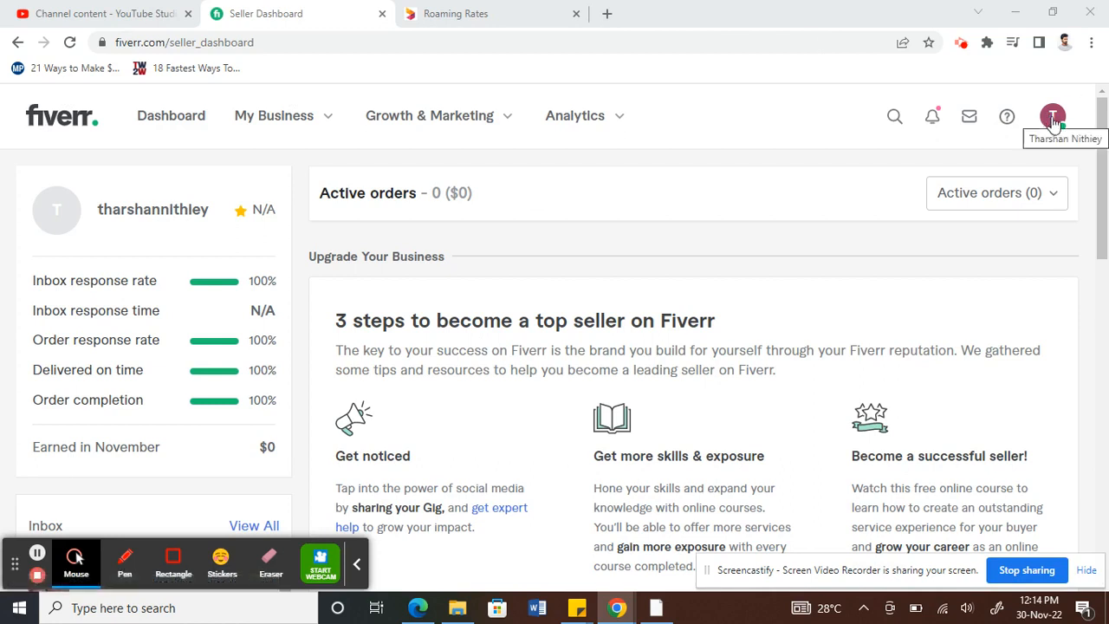
Reach the account settings from the profile avatar and head toward Security.
{"action": "left_click", "coordinate": [1054, 114]}
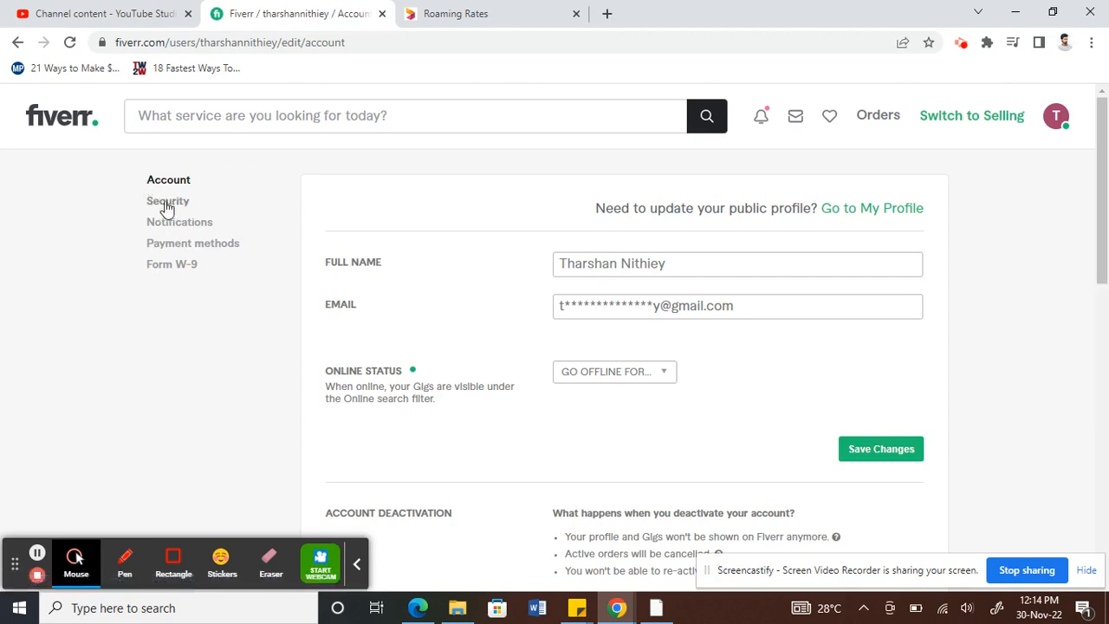
{"action": "mouse_move", "coordinate": [166, 201]}
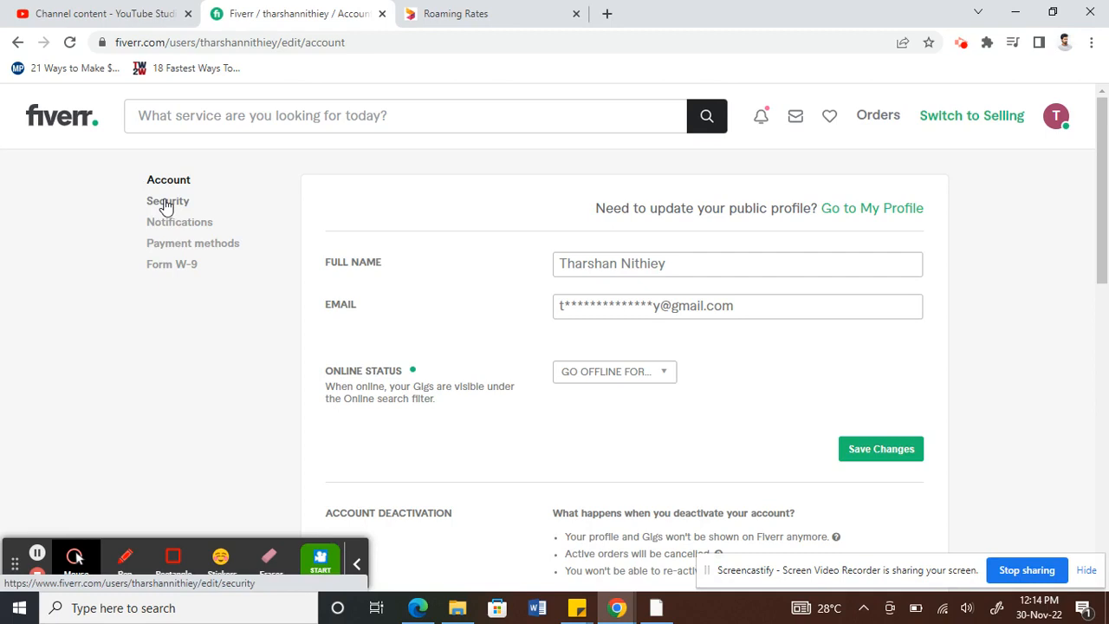
{"action": "left_click", "coordinate": [166, 201]}
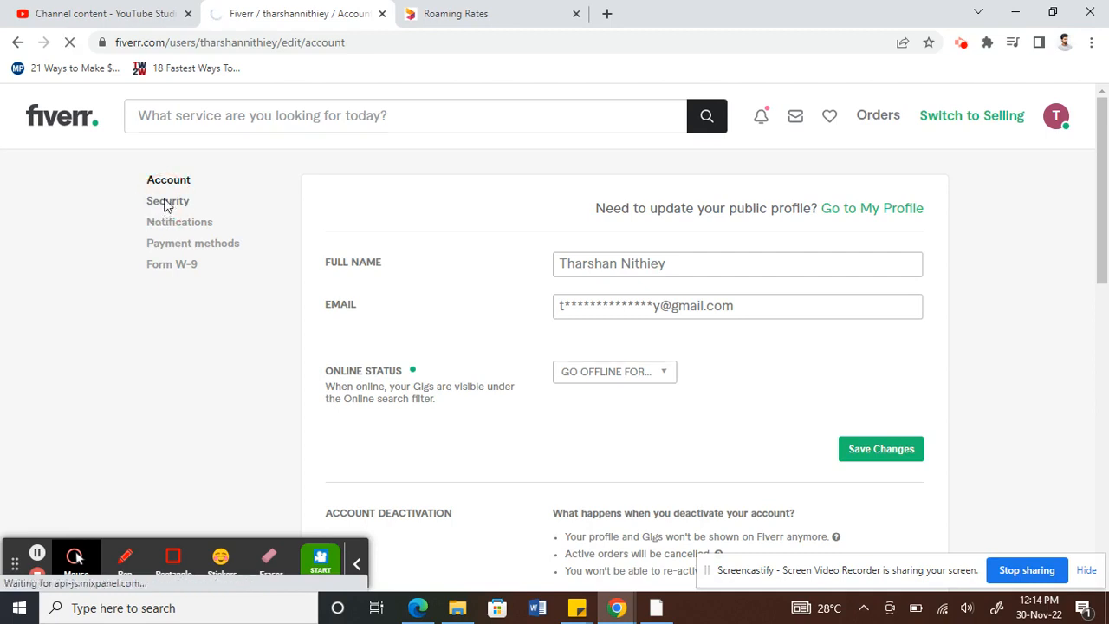
Show the Security page's Set Password form with empty New and Confirm Password fields.
{"action": "left_click", "coordinate": [166, 201]}
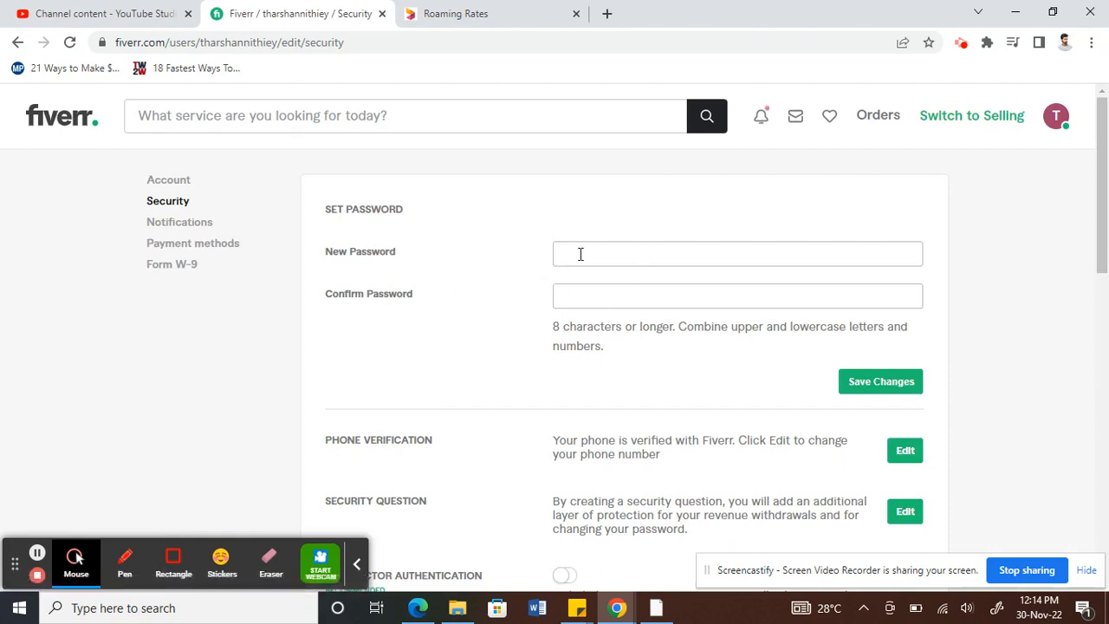
{"action": "left_click", "coordinate": [736, 253]}
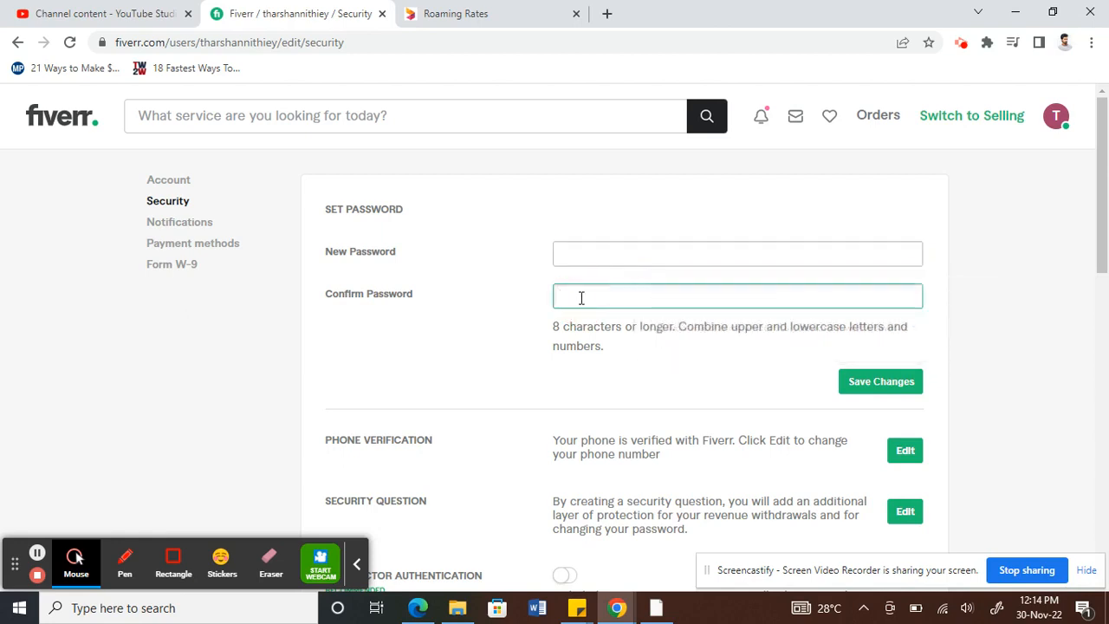
{"action": "left_click", "coordinate": [736, 294]}
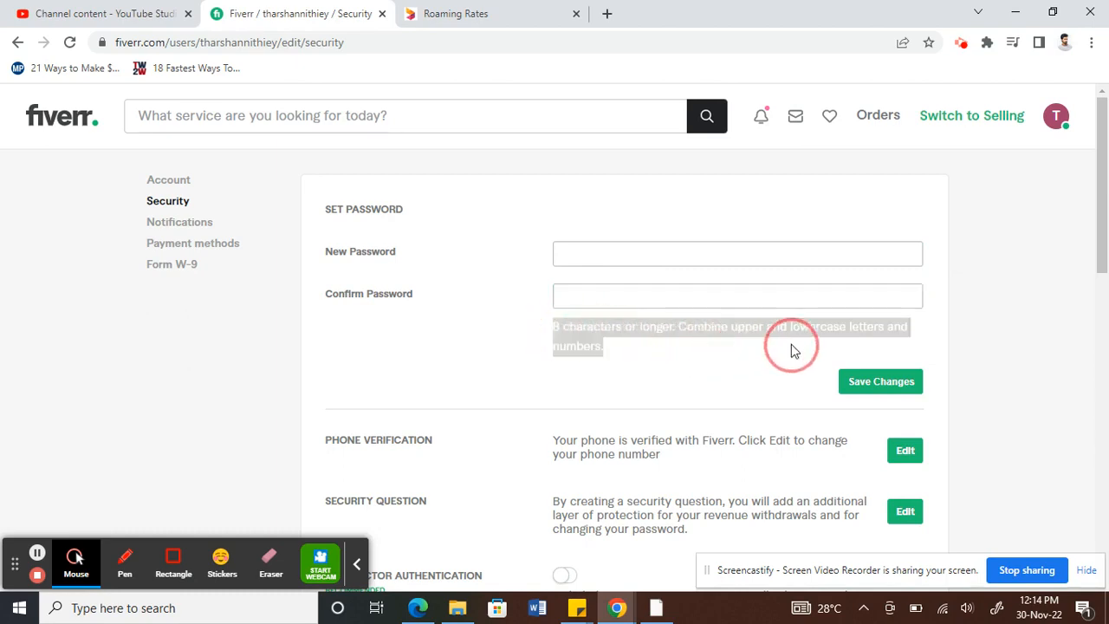
{"action": "left_click", "coordinate": [737, 253]}
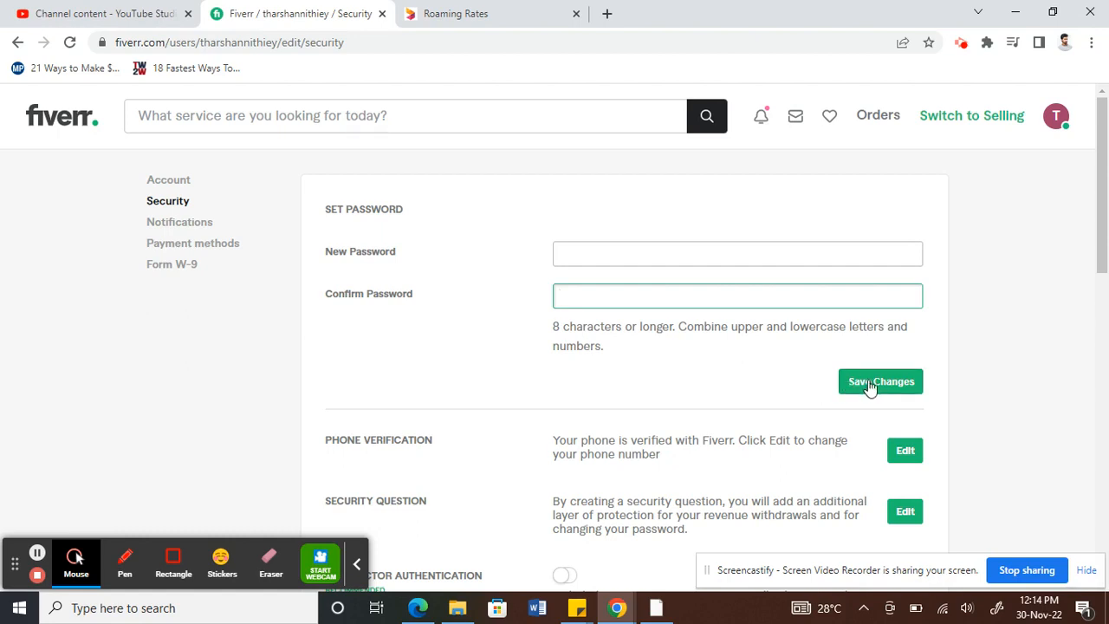
{"action": "mouse_move", "coordinate": [693, 388]}
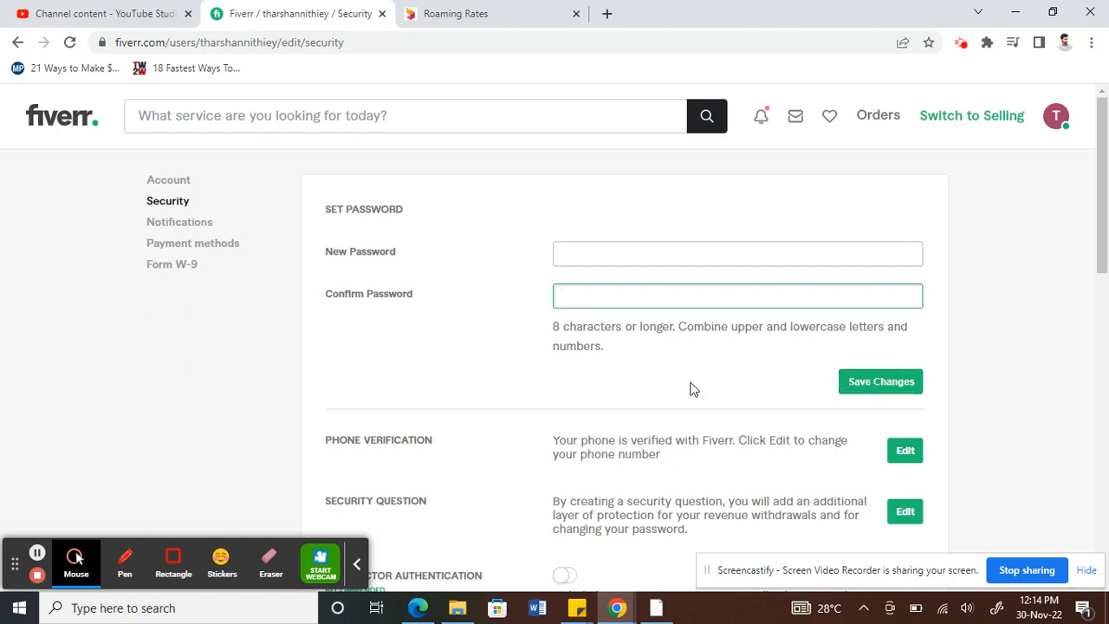
{"action": "mouse_move", "coordinate": [413, 215]}
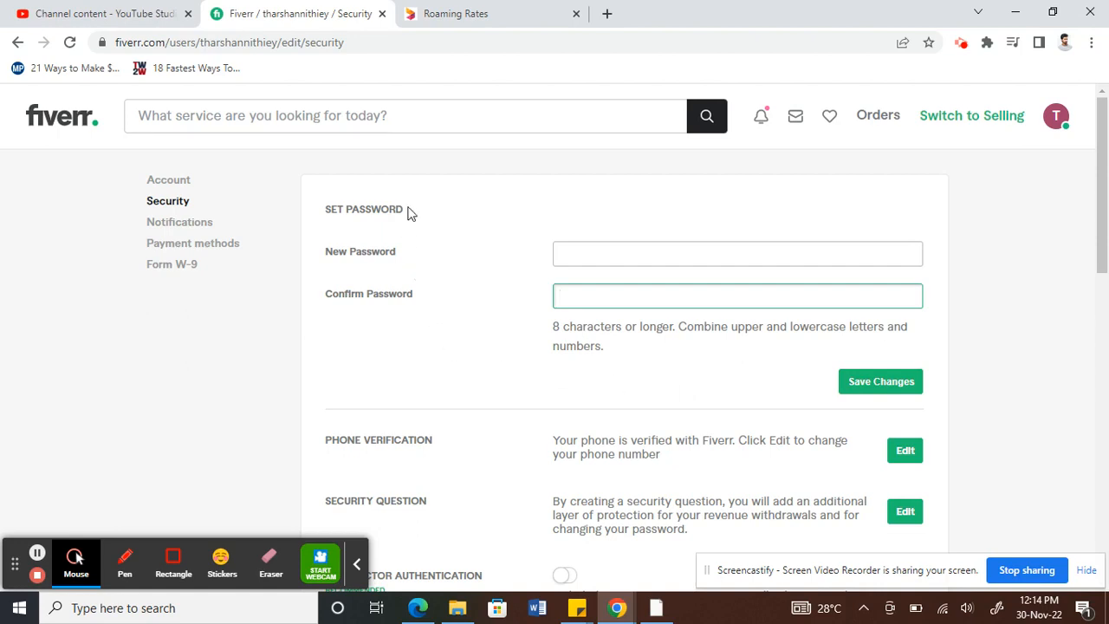
{"action": "mouse_move", "coordinate": [425, 321]}
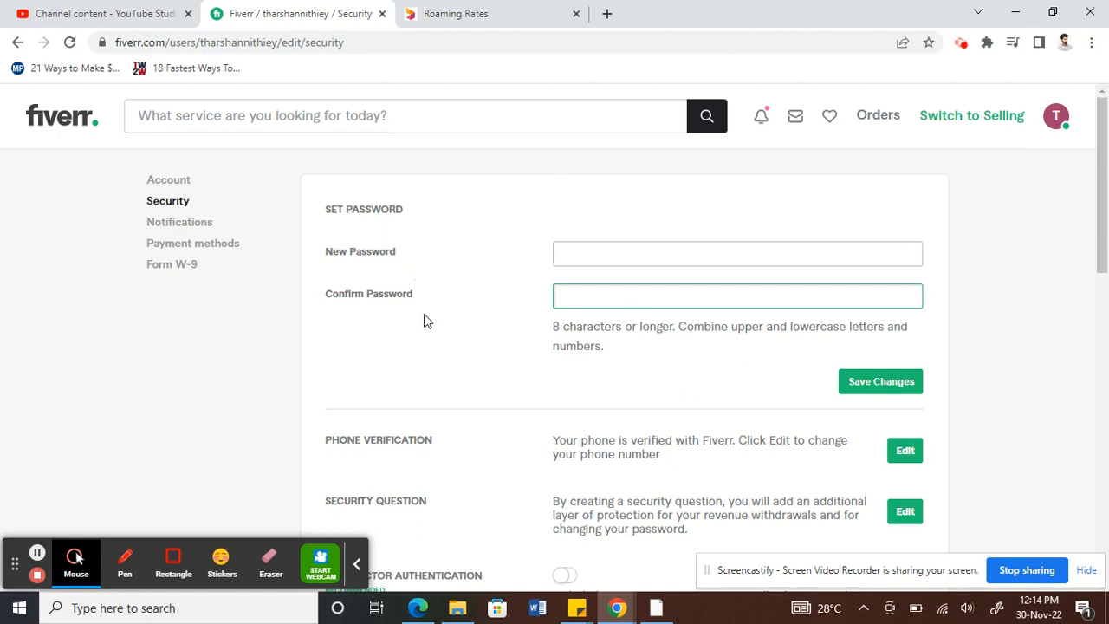
{"action": "left_click", "coordinate": [737, 295]}
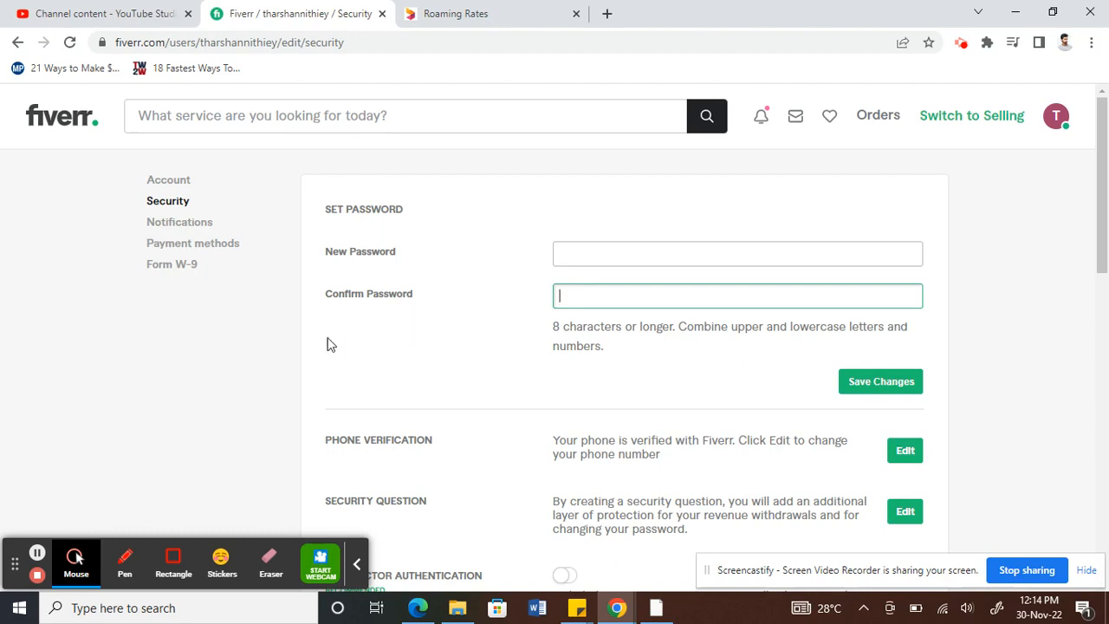
{"action": "mouse_move", "coordinate": [60, 414]}
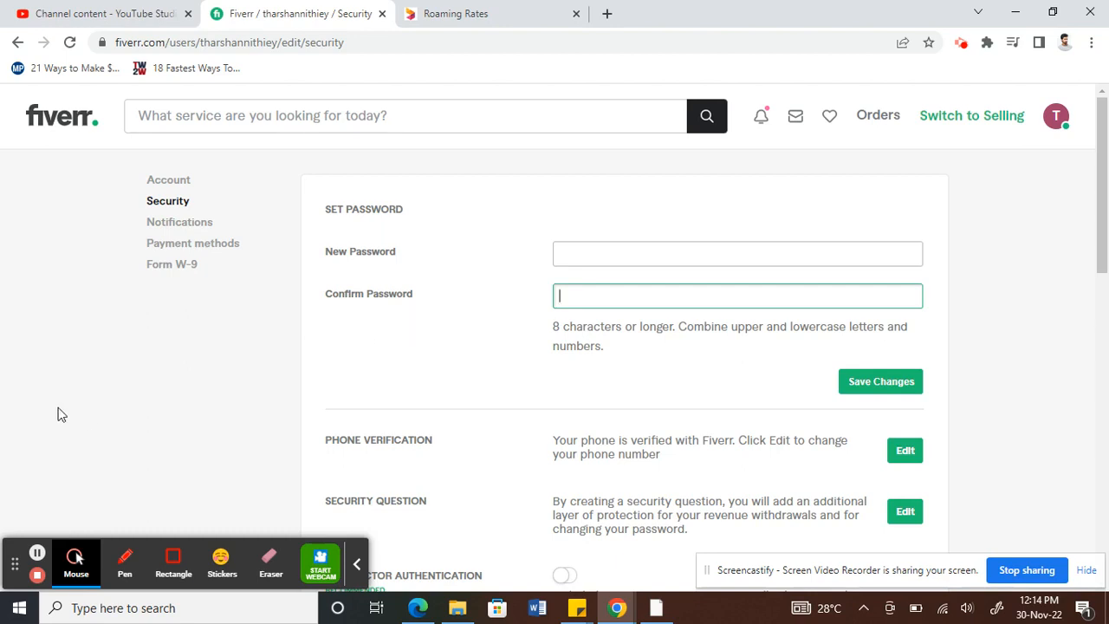